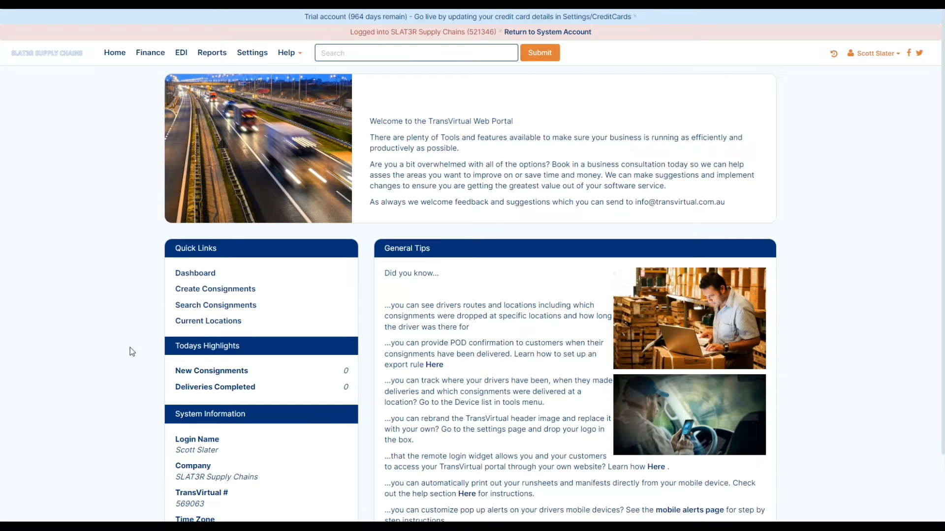
{"action": "mouse_move", "coordinate": [134, 100]}
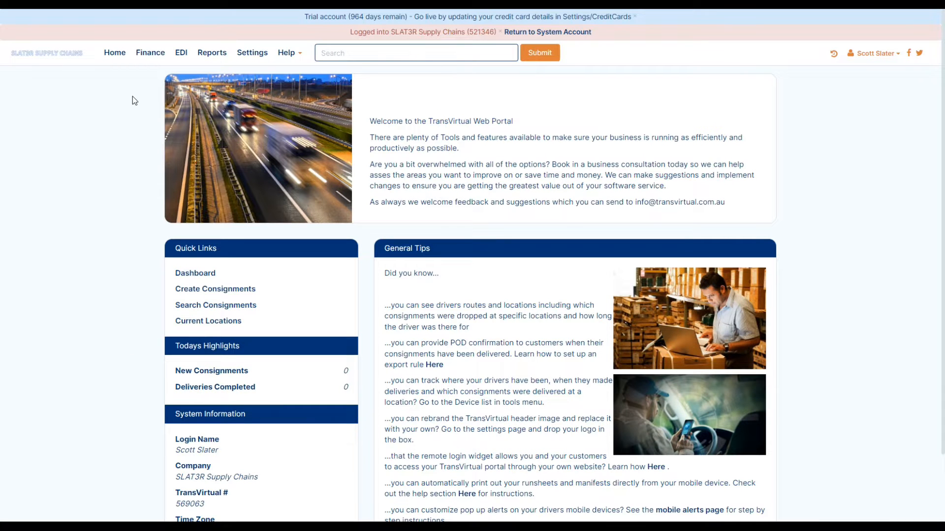
Step: Go to Settings > General > Mobile Driver Alerts
{"action": "left_click", "coordinate": [252, 52]}
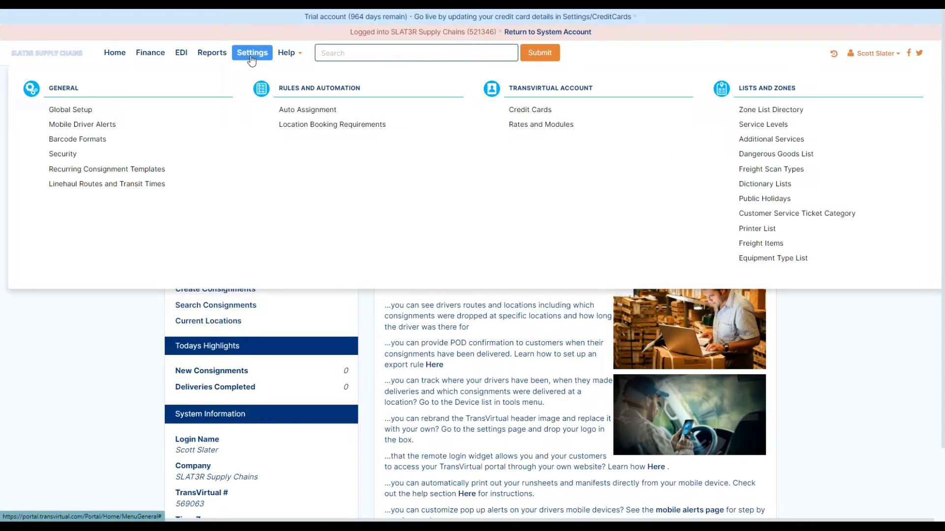
{"action": "mouse_move", "coordinate": [78, 138]}
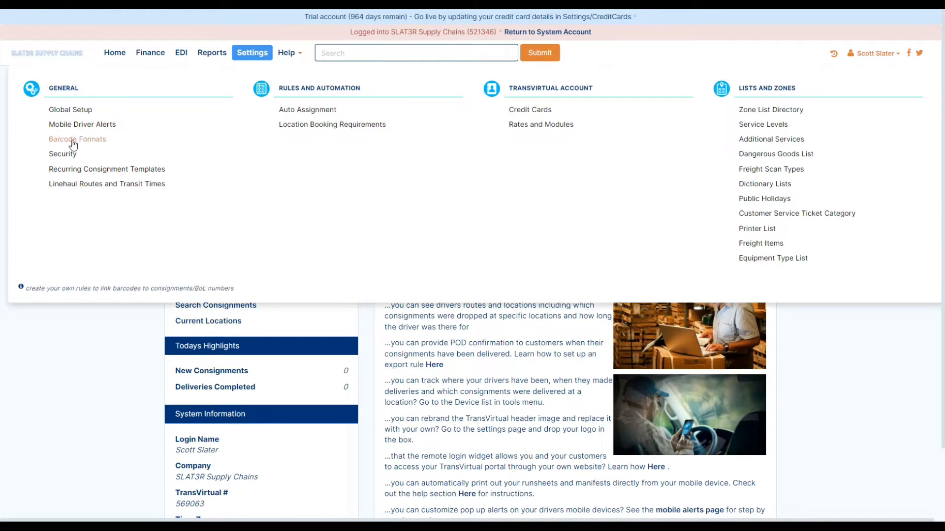
{"action": "mouse_move", "coordinate": [83, 124]}
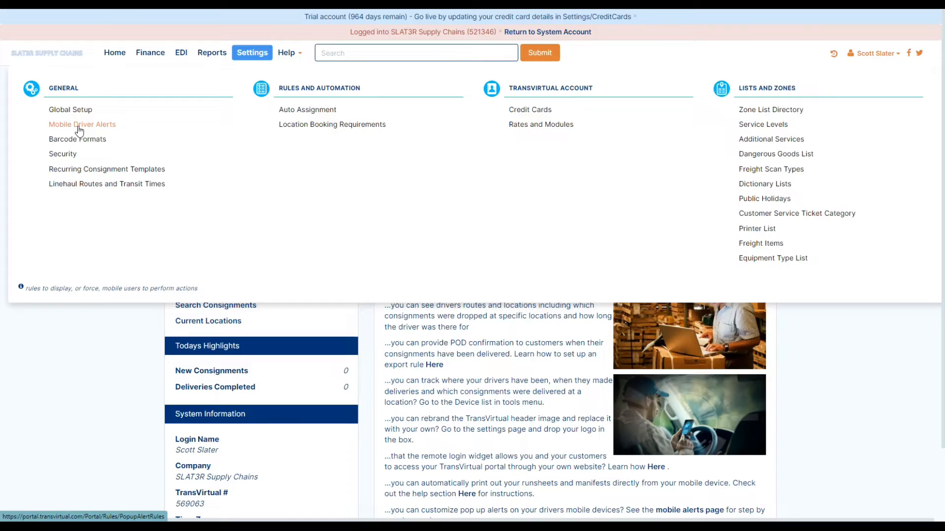
{"action": "left_click", "coordinate": [82, 124]}
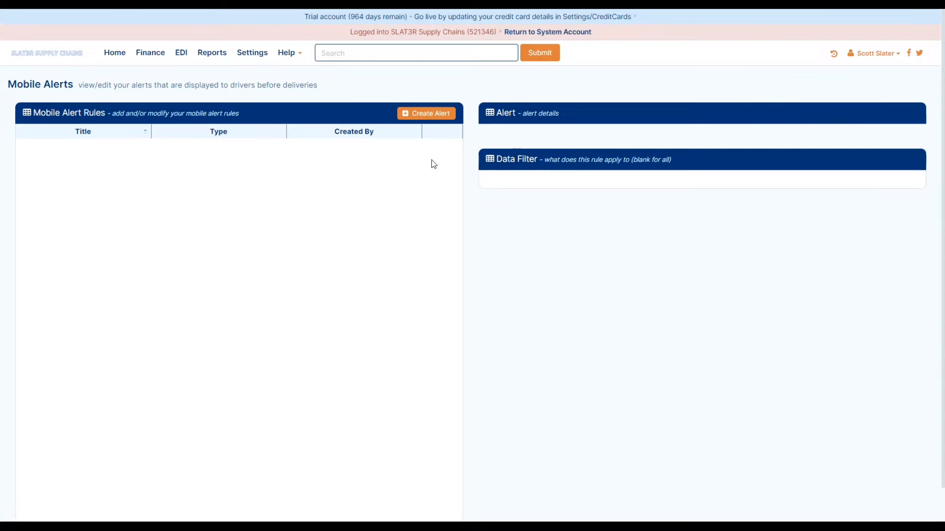
Step: Create an alert named 'Standard Alert' with popup type Force photo on delivery
{"action": "left_click", "coordinate": [426, 113]}
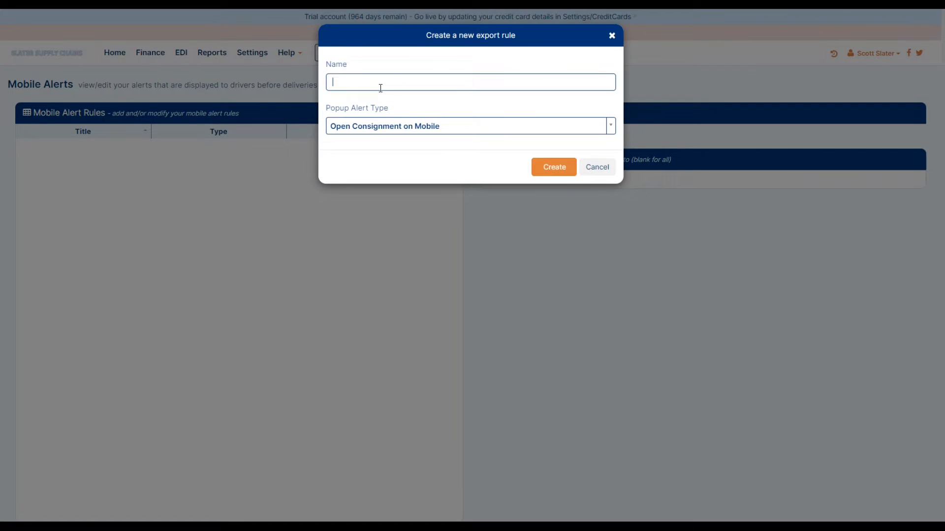
{"action": "type", "text": "Standa"}
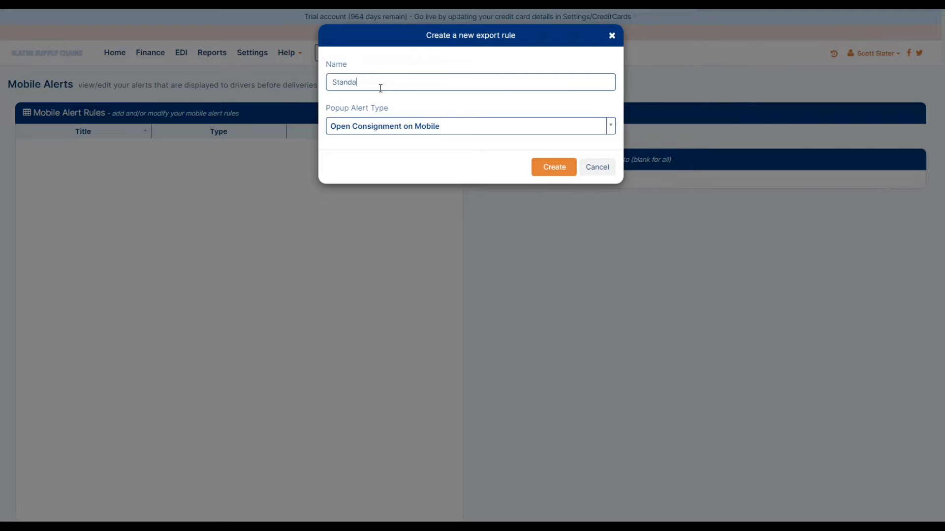
{"action": "type", "text": "rd Alert"}
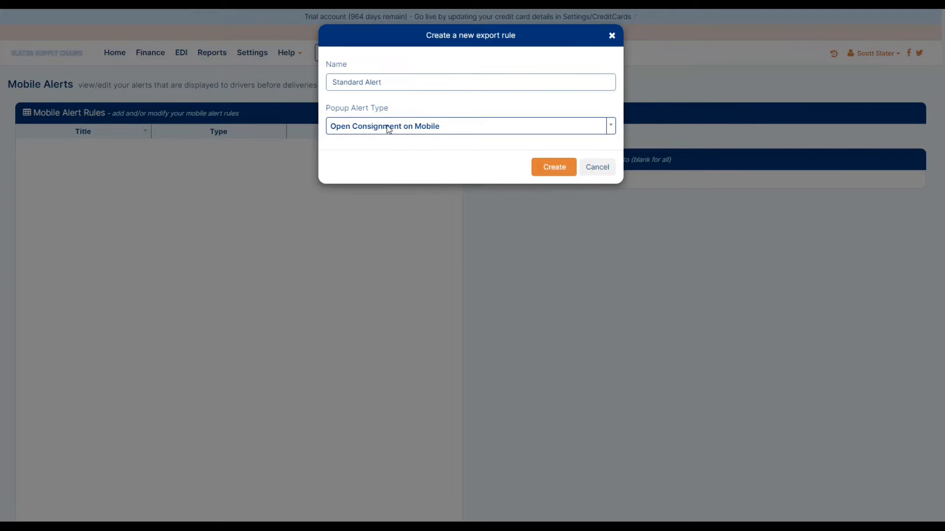
{"action": "left_click", "coordinate": [469, 126]}
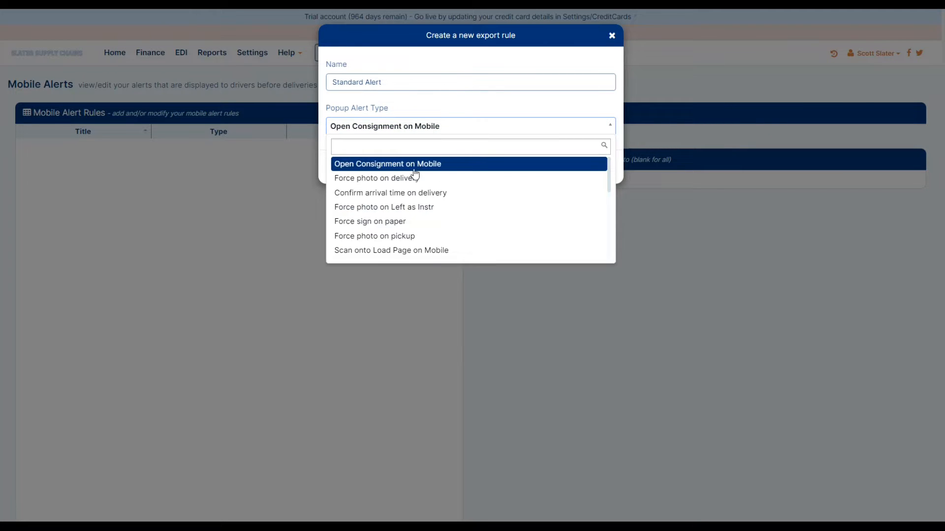
{"action": "mouse_move", "coordinate": [451, 206]}
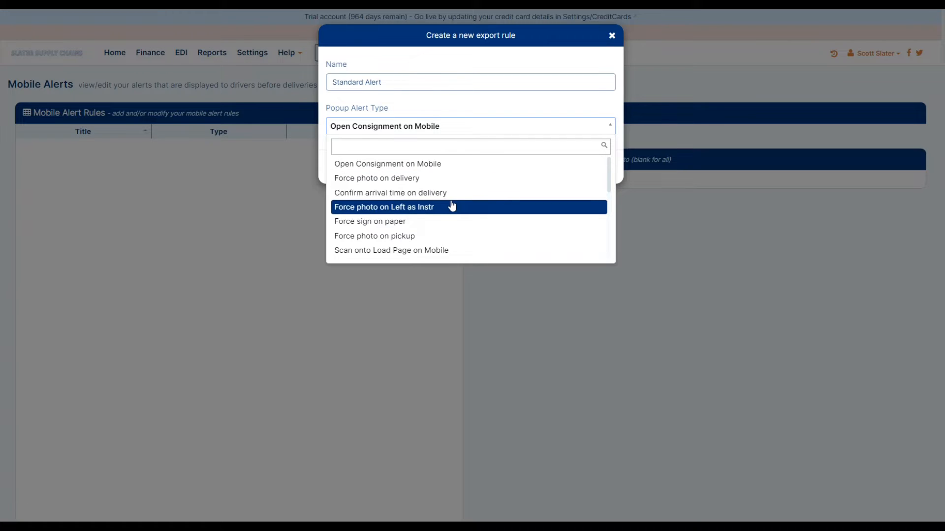
{"action": "left_click", "coordinate": [376, 178]}
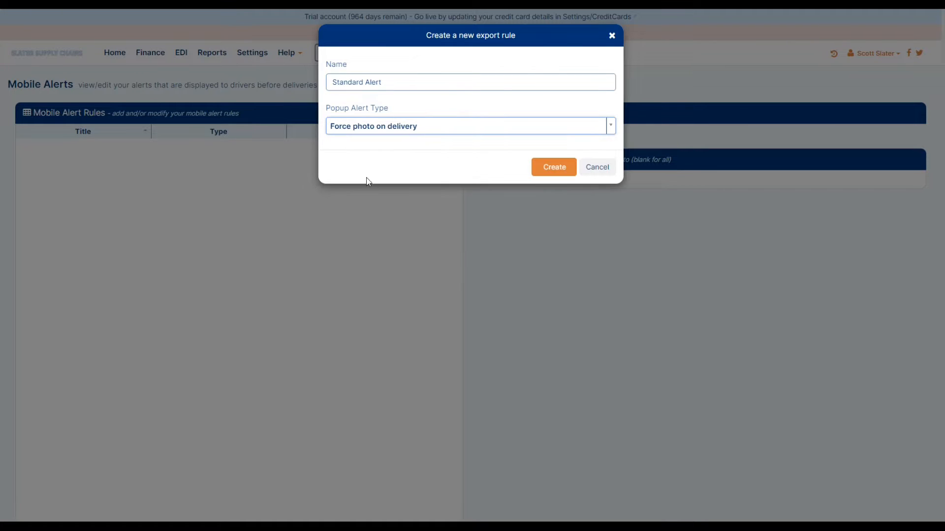
{"action": "left_click", "coordinate": [550, 167]}
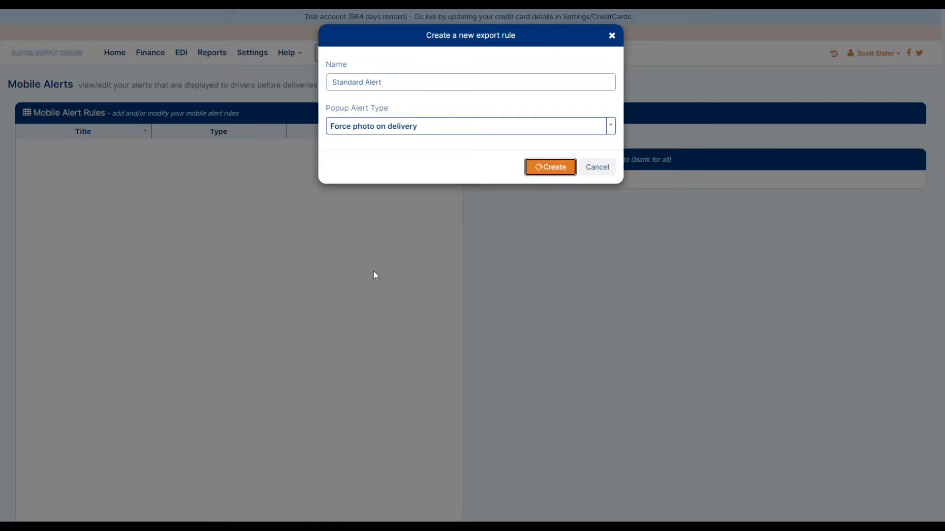
{"action": "left_click", "coordinate": [550, 167]}
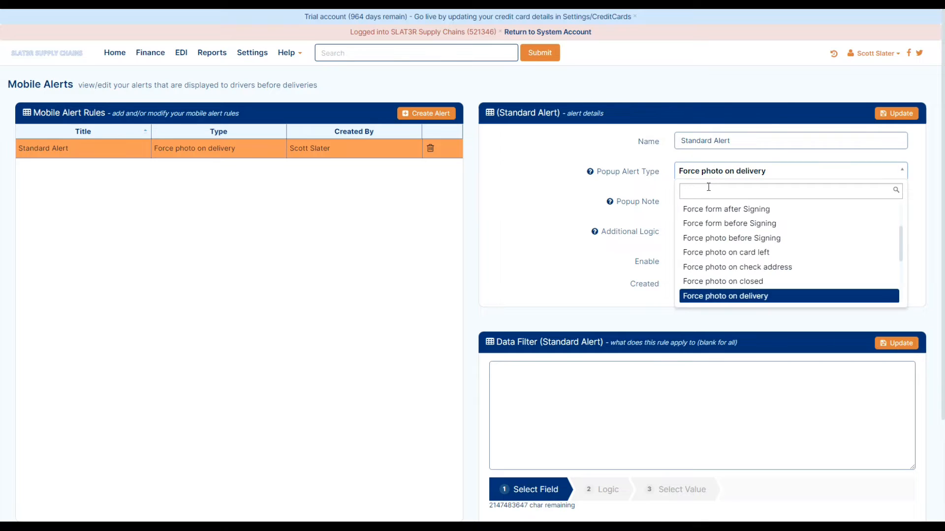
Step: Set the popup note to 'Take a photo' and update the alert details
{"action": "scroll", "scroll_direction": "down", "scroll_amount": 3}
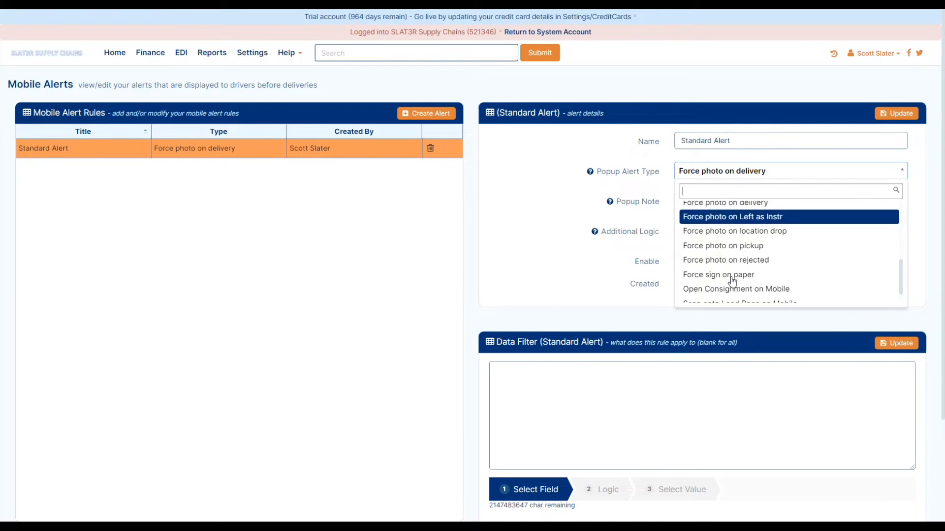
{"action": "scroll", "scroll_direction": "down", "scroll_amount": 3}
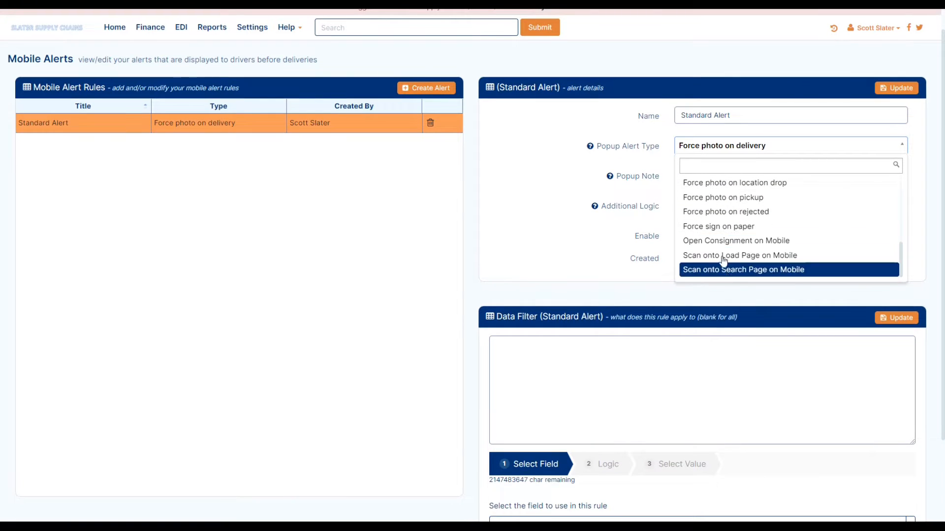
{"action": "mouse_move", "coordinate": [740, 255]}
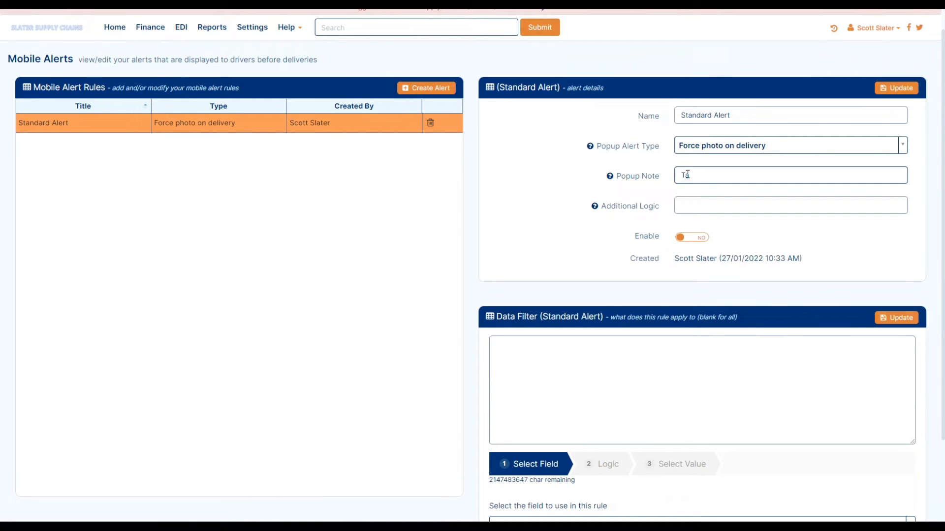
{"action": "type", "text": "Take a photo"}
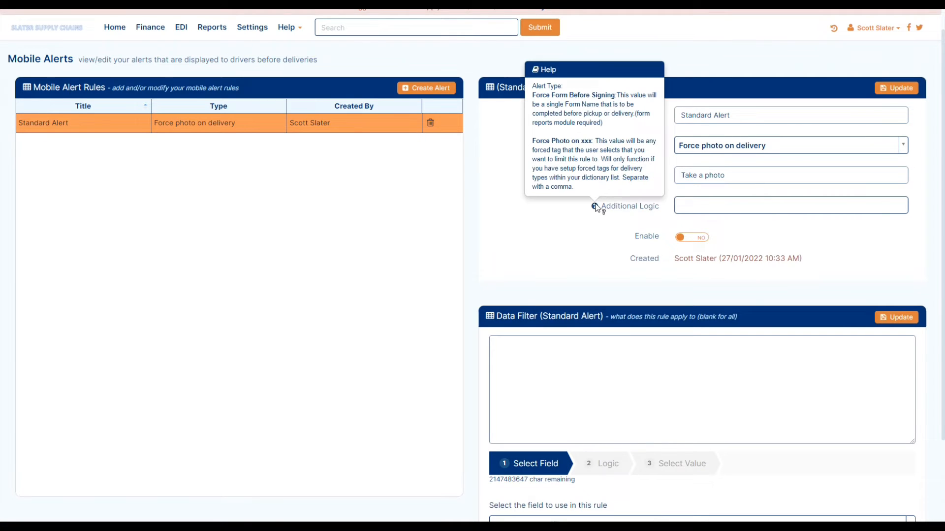
{"action": "left_click", "coordinate": [790, 204]}
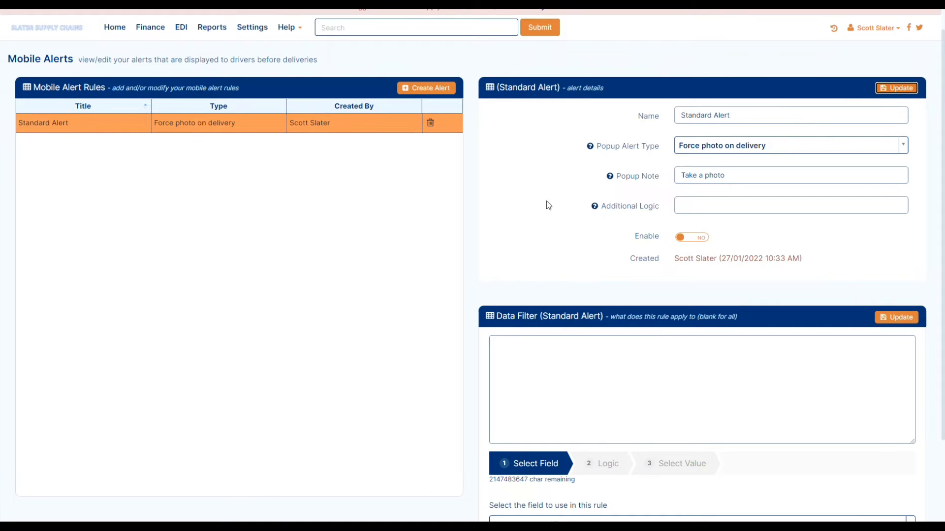
Step: Add a data filter rule: Customer Name equals Unified Logistics
{"action": "scroll", "scroll_direction": "down", "scroll_amount": 3}
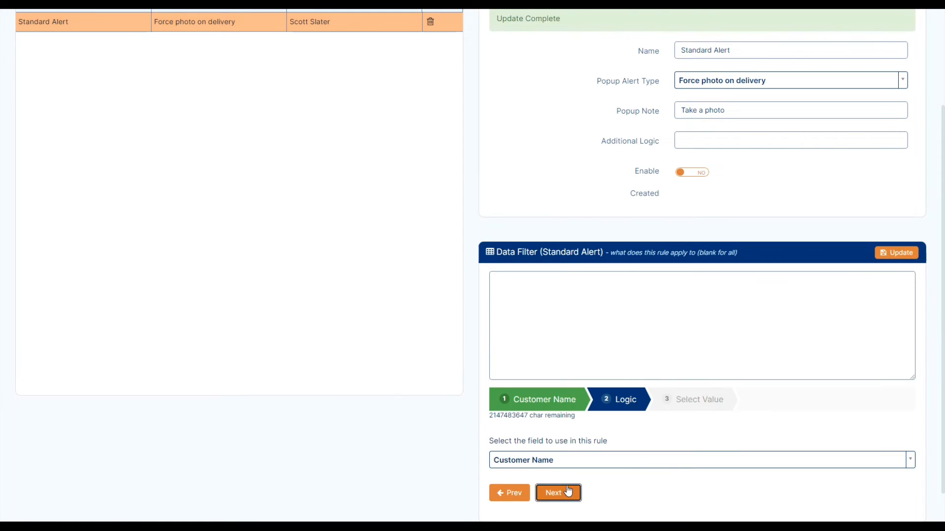
{"action": "left_click", "coordinate": [556, 492]}
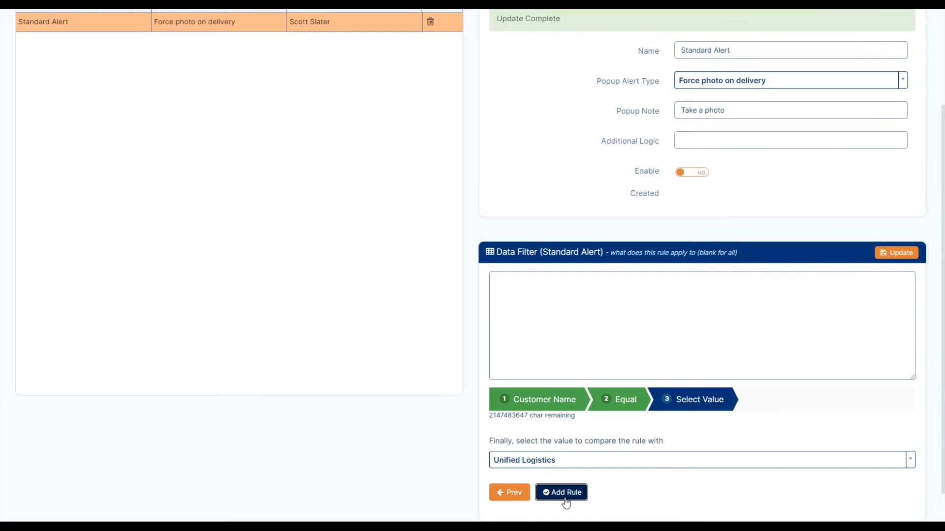
{"action": "left_click", "coordinate": [560, 492]}
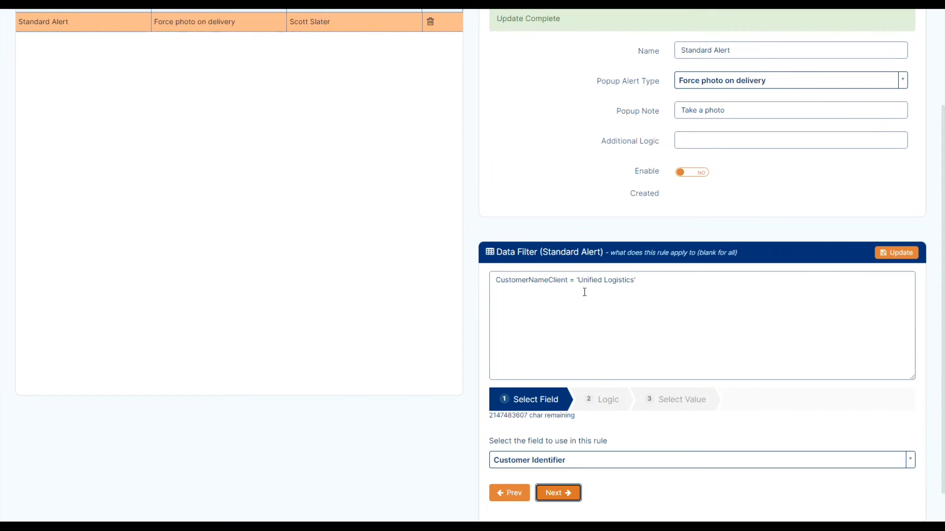
{"action": "scroll", "scroll_direction": "up", "scroll_amount": 3}
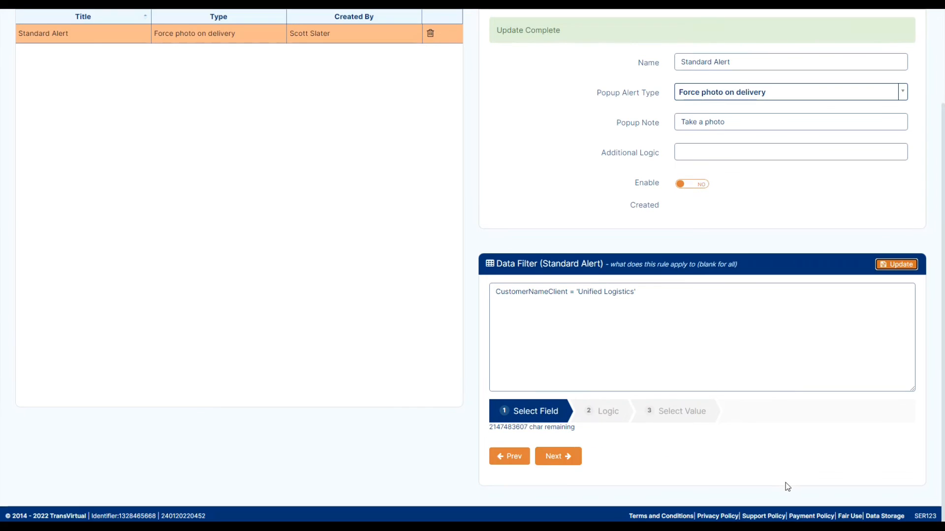
{"action": "scroll", "scroll_direction": "up", "scroll_amount": 3}
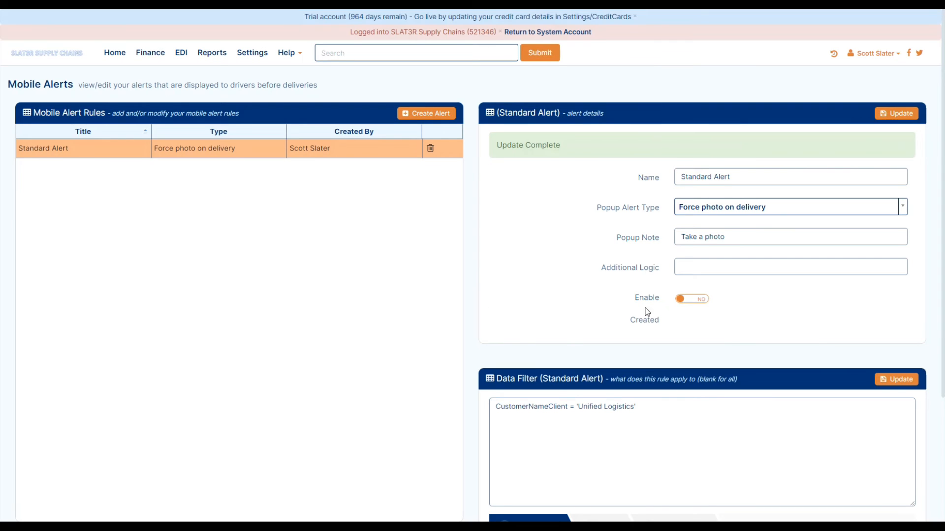
Step: Set Enable to YES and update the Data Filter panel
{"action": "left_click", "coordinate": [692, 299]}
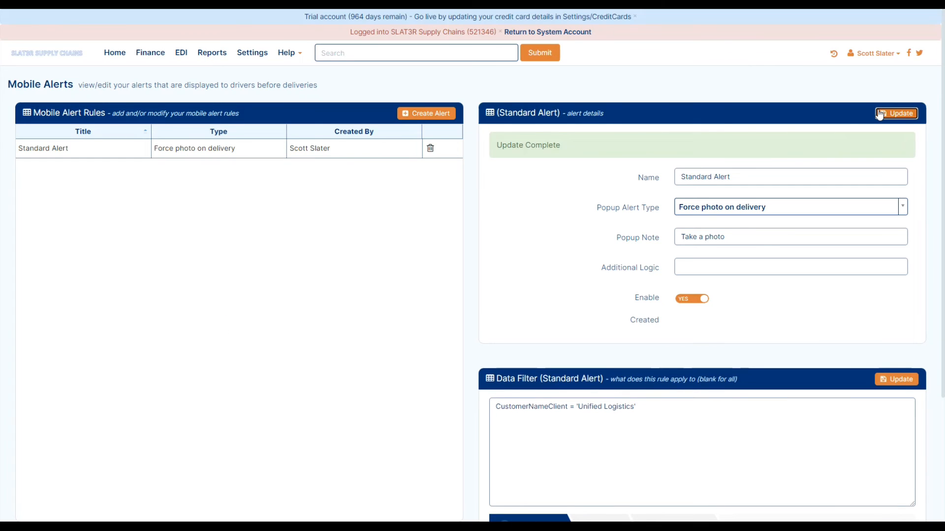
{"action": "mouse_move", "coordinate": [672, 221]}
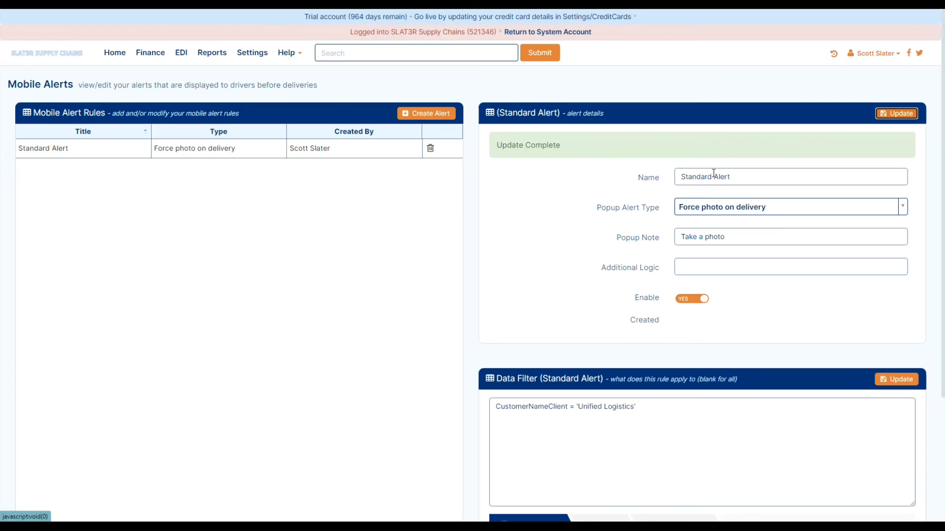
{"action": "mouse_move", "coordinate": [581, 356]}
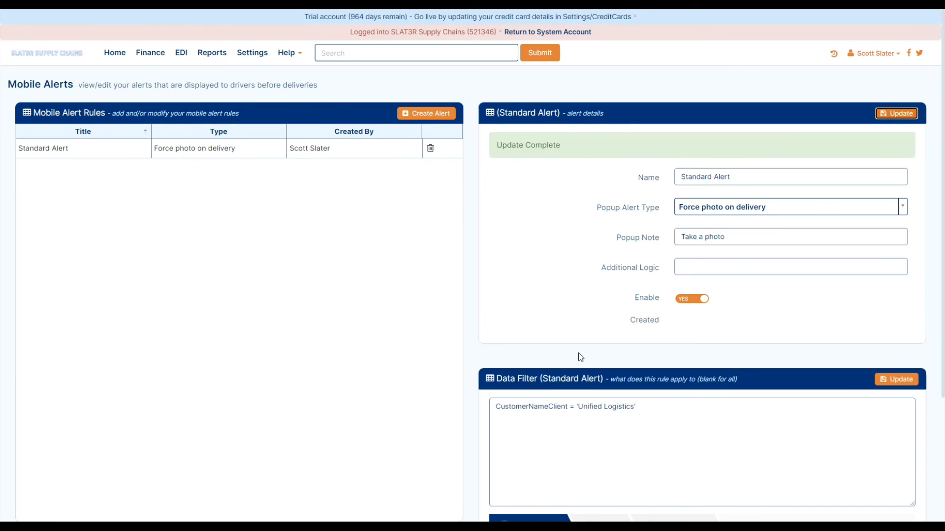
{"action": "mouse_move", "coordinate": [440, 296]}
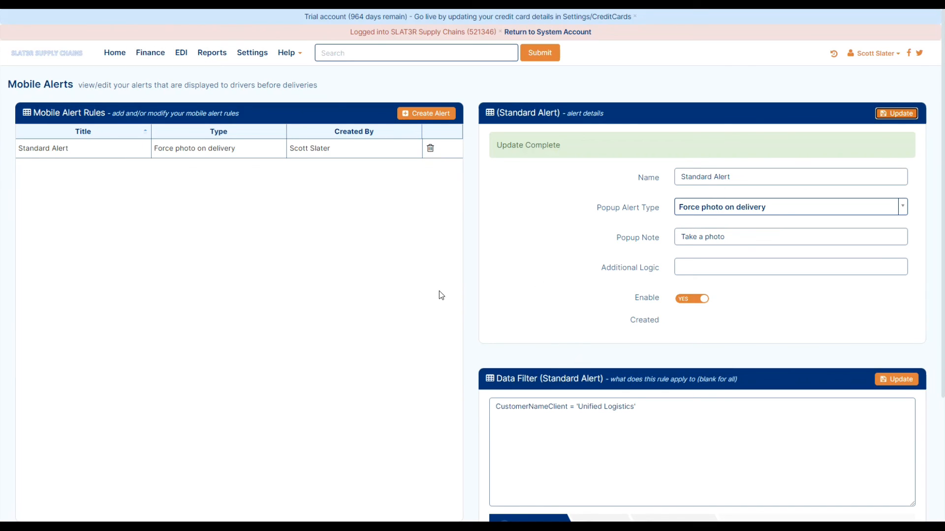
{"action": "scroll", "scroll_direction": "down", "scroll_amount": 3}
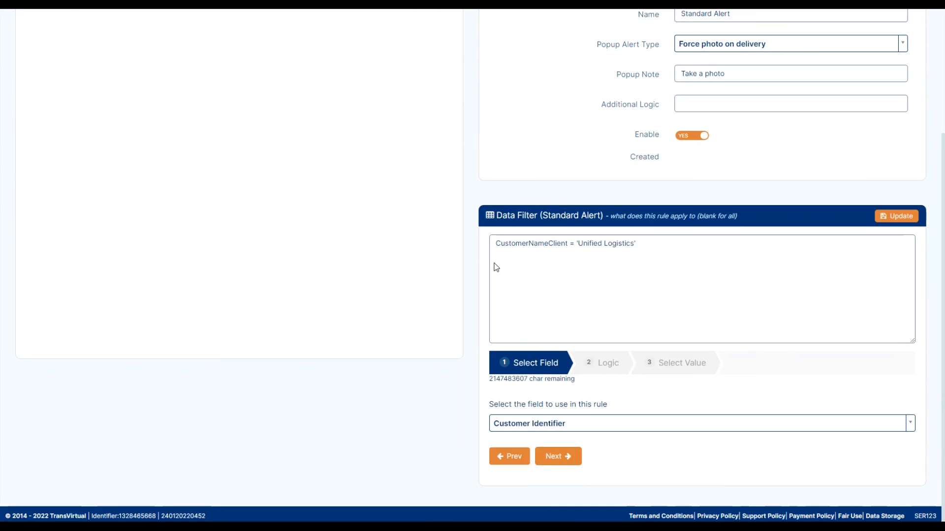
{"action": "left_click", "coordinate": [896, 216]}
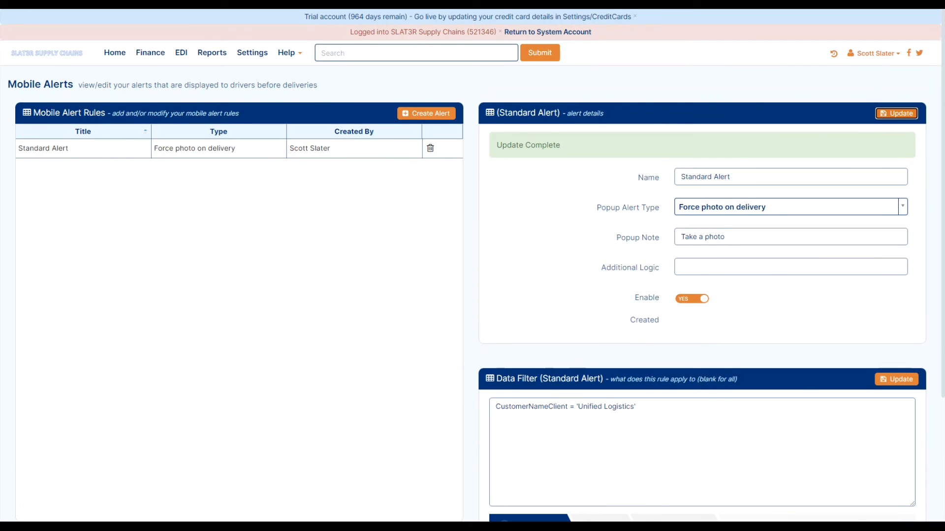